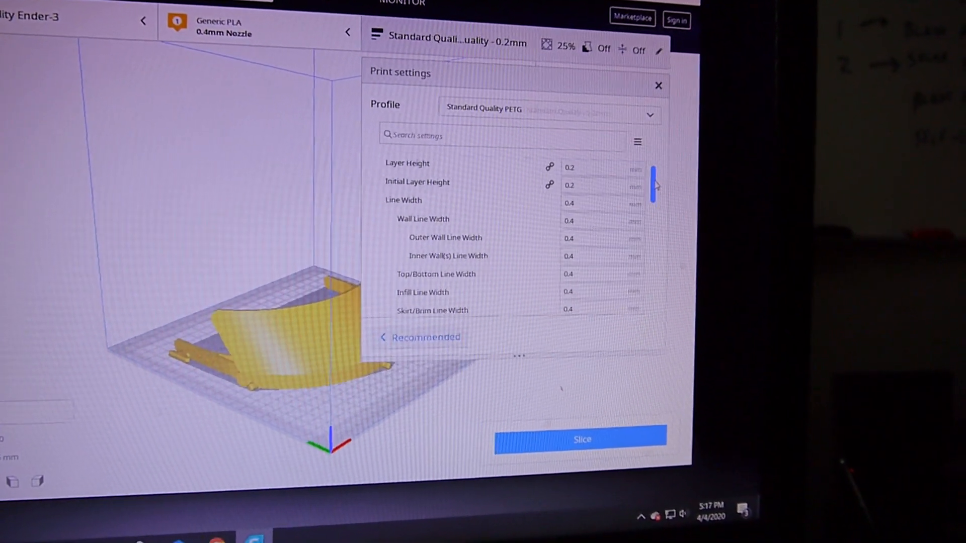
pyautogui.scroll(-3)
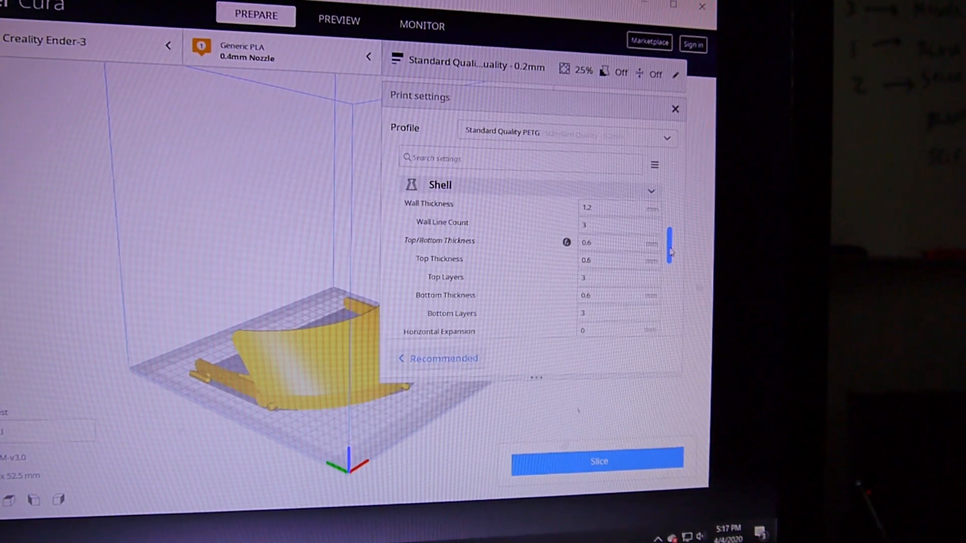
pyautogui.scroll(-3)
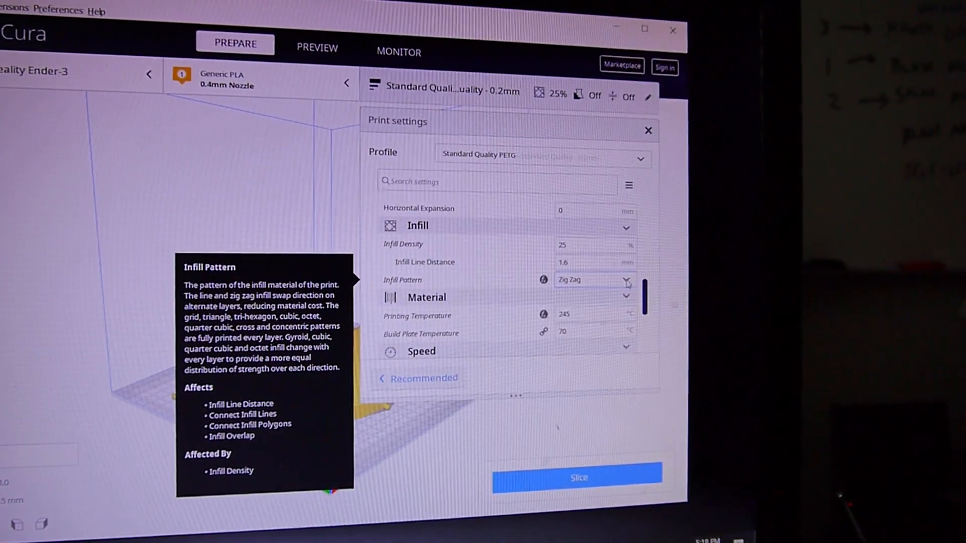
pyautogui.click(626, 282)
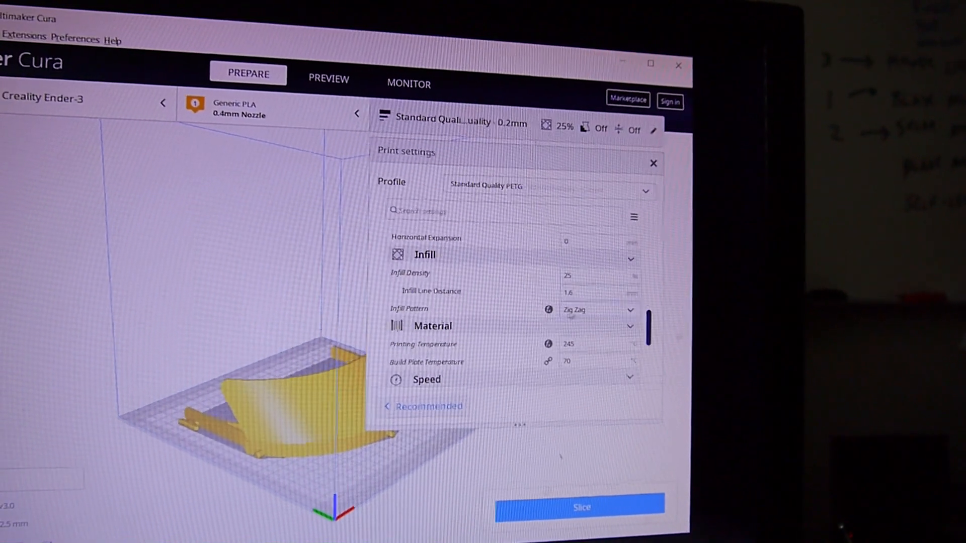
pyautogui.scroll(-3)
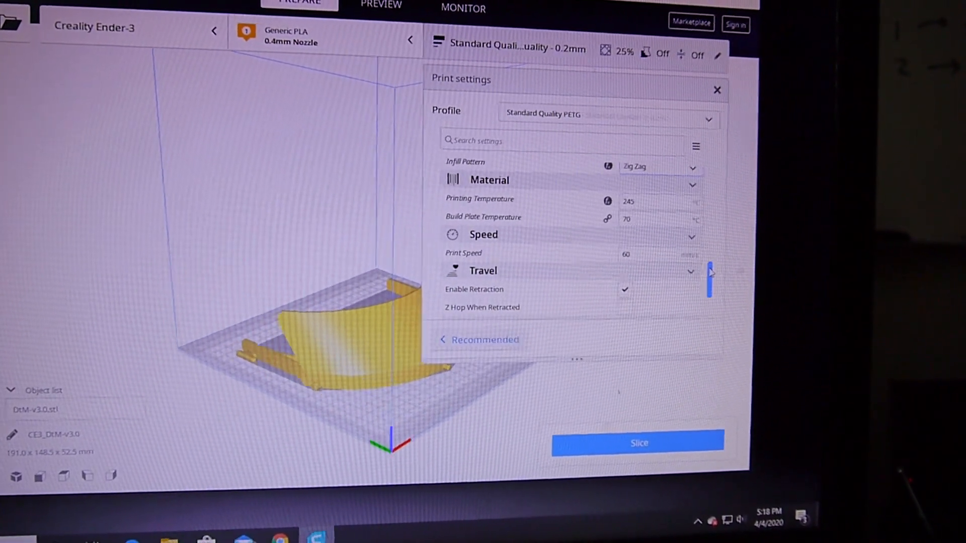
pyautogui.scroll(-3)
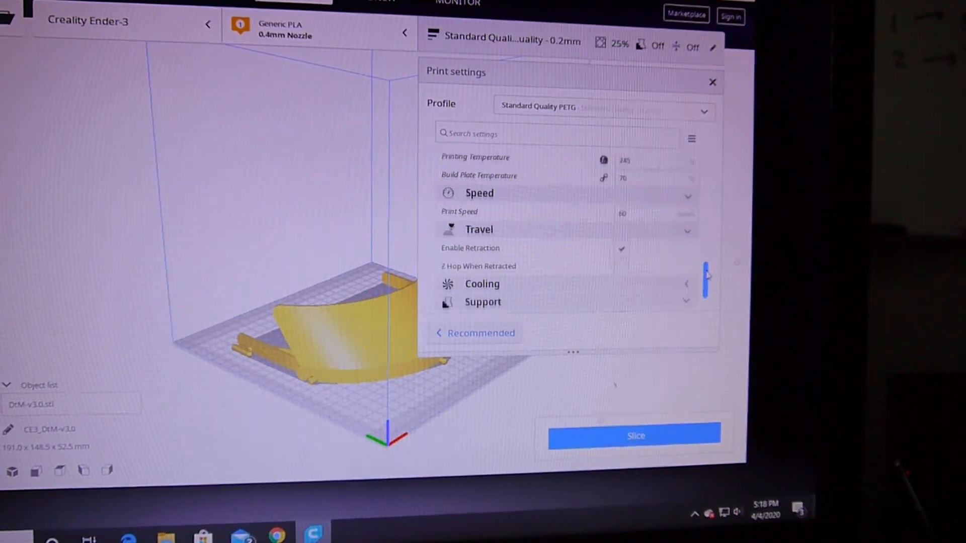
pyautogui.scroll(-3)
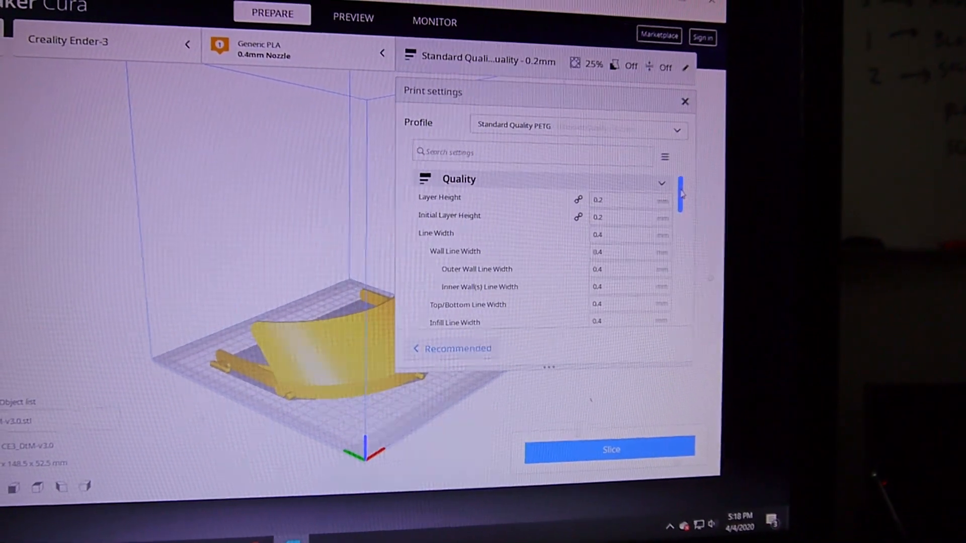
pyautogui.scroll(-3)
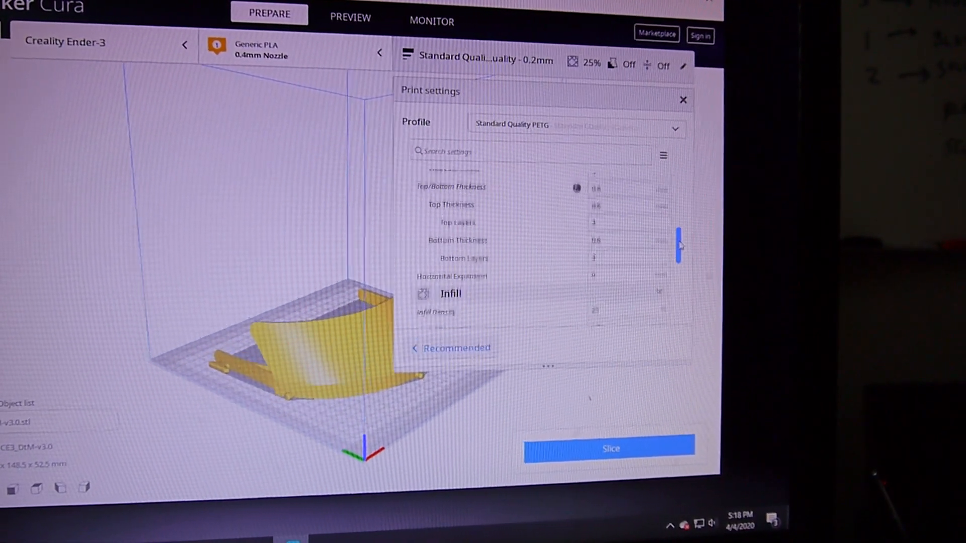
pyautogui.scroll(-3)
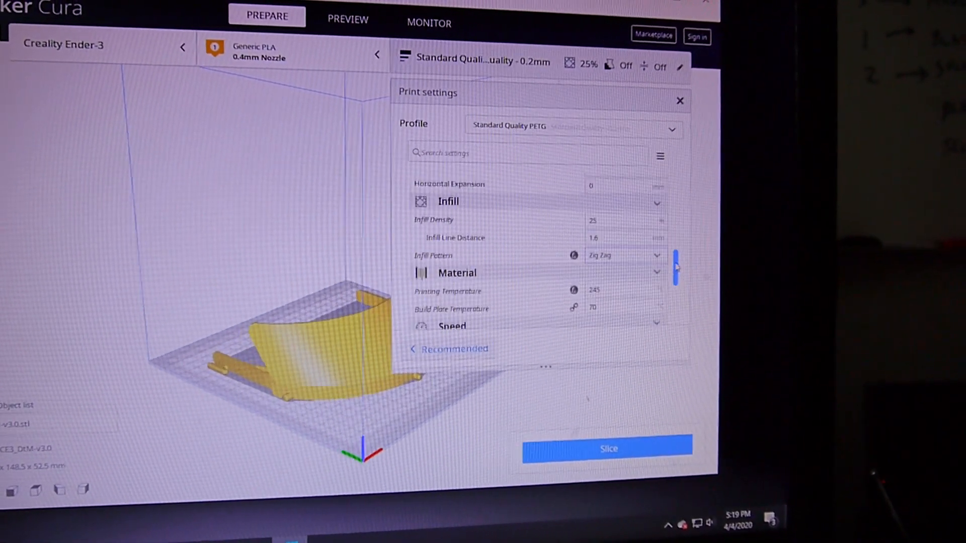
pyautogui.scroll(-3)
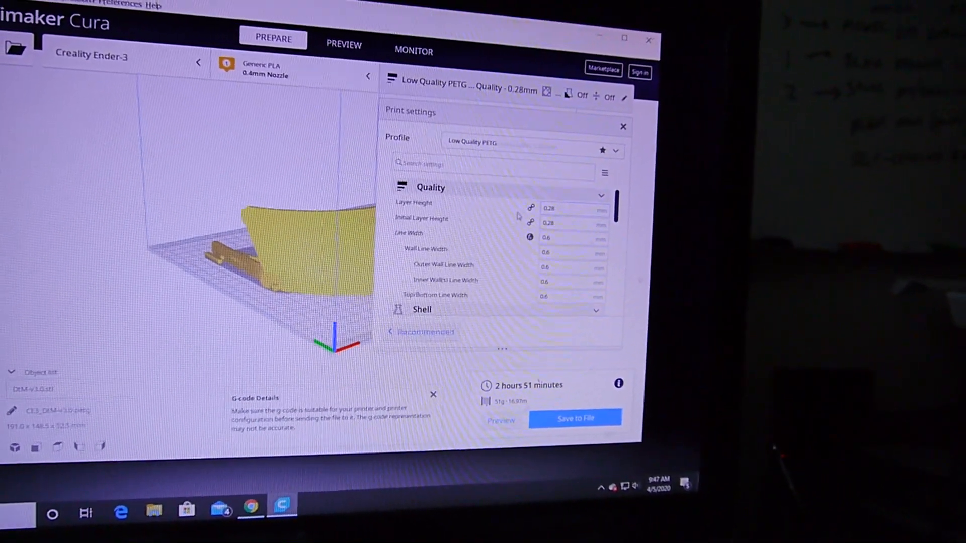
pyautogui.moveTo(414, 202)
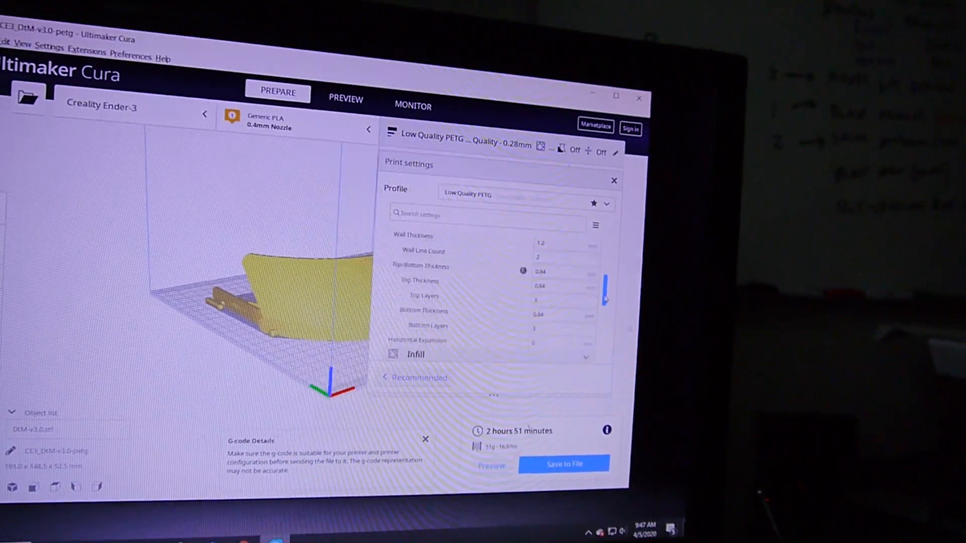
pyautogui.scroll(-3)
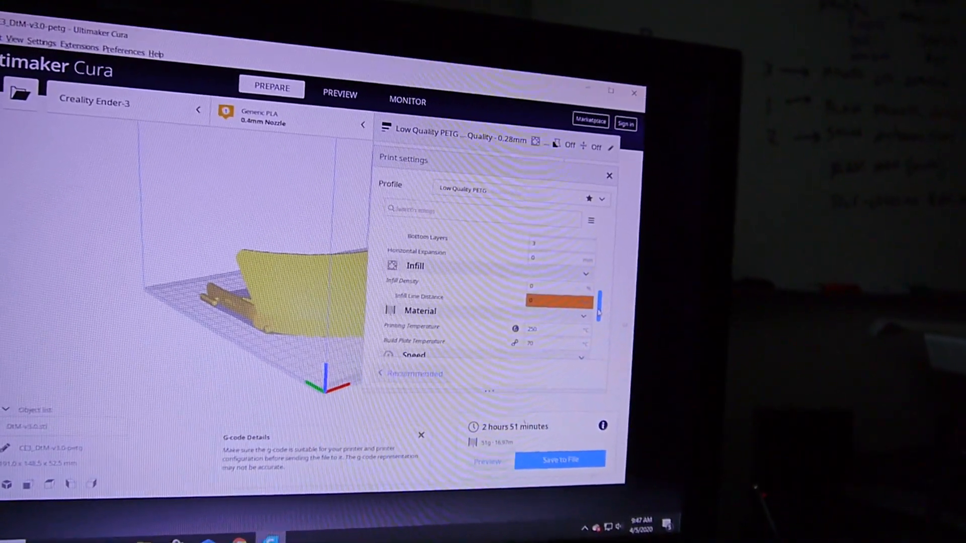
pyautogui.scroll(-3)
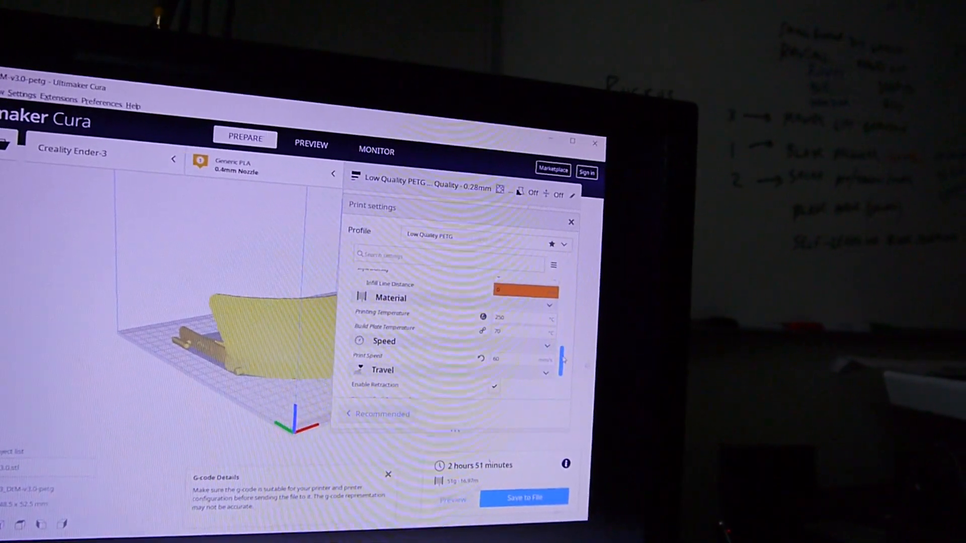
pyautogui.scroll(-3)
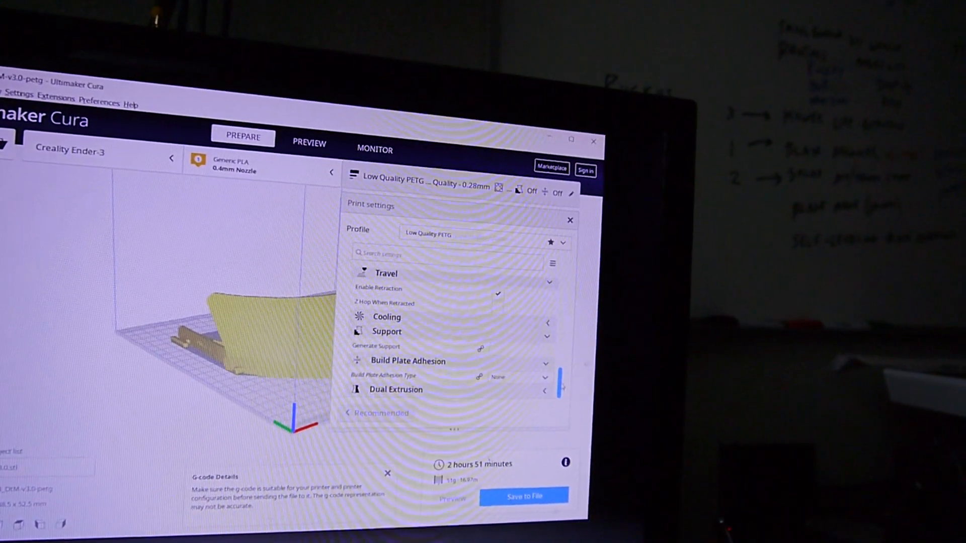